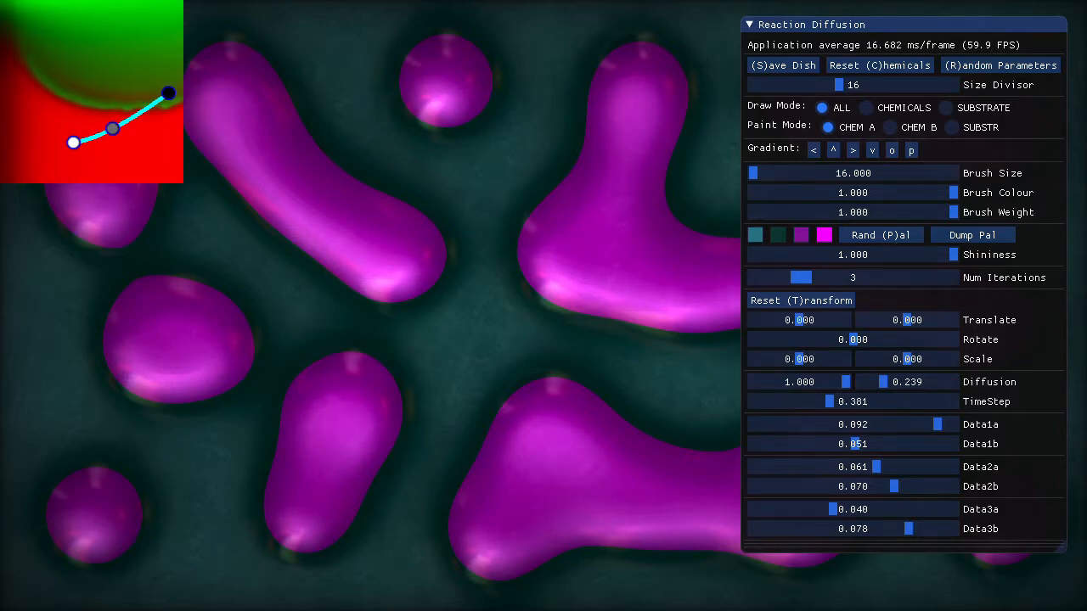
- Randomise the palette twice and set the fourth swatch to yellow, giving golden-orange blobs on purple
click(423, 259)
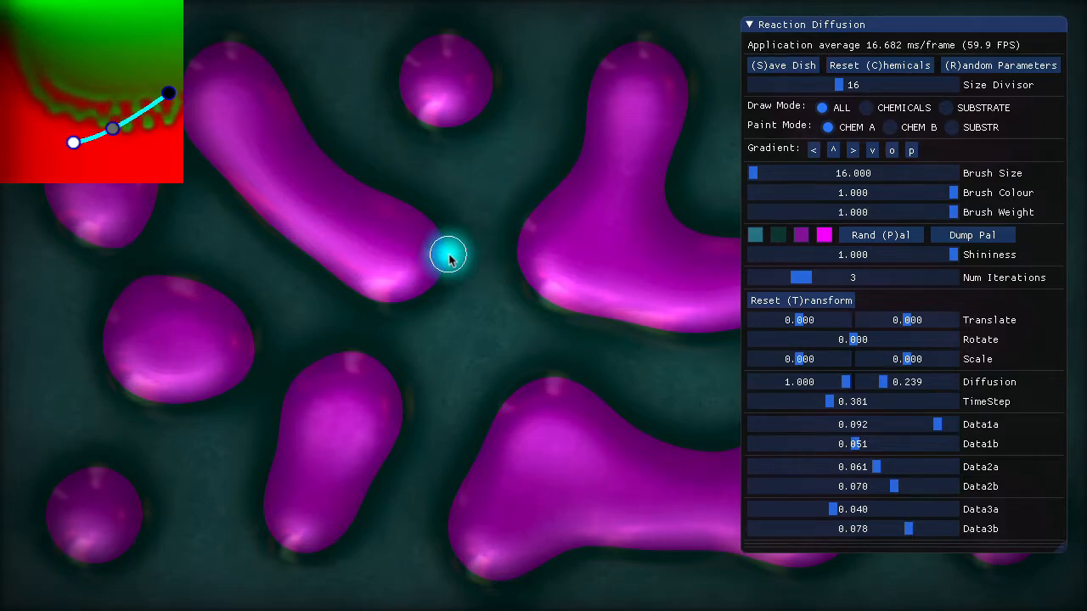
mouse_move(845, 244)
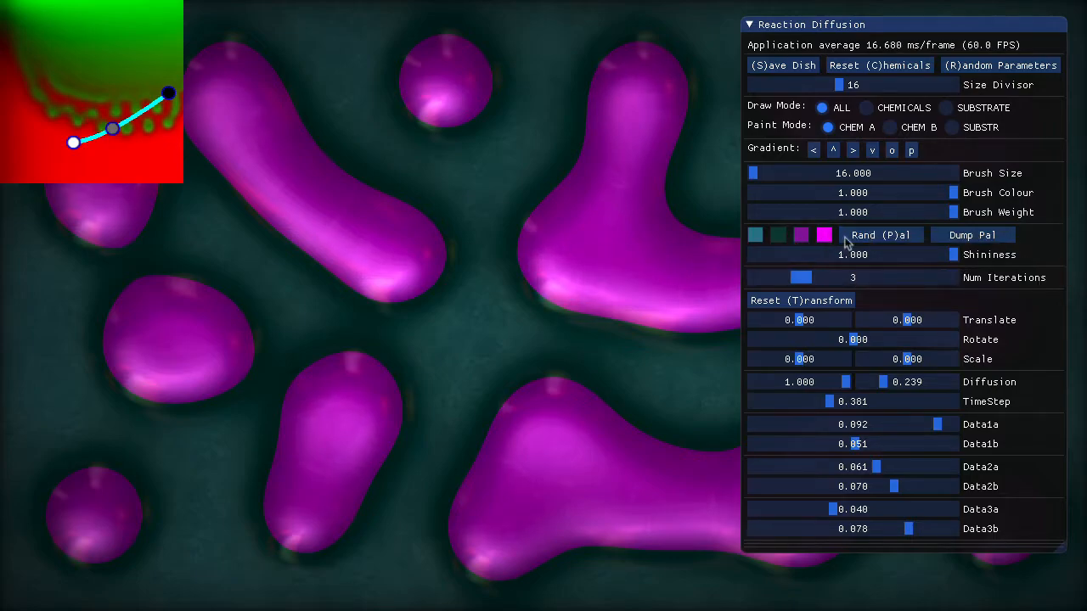
click(823, 234)
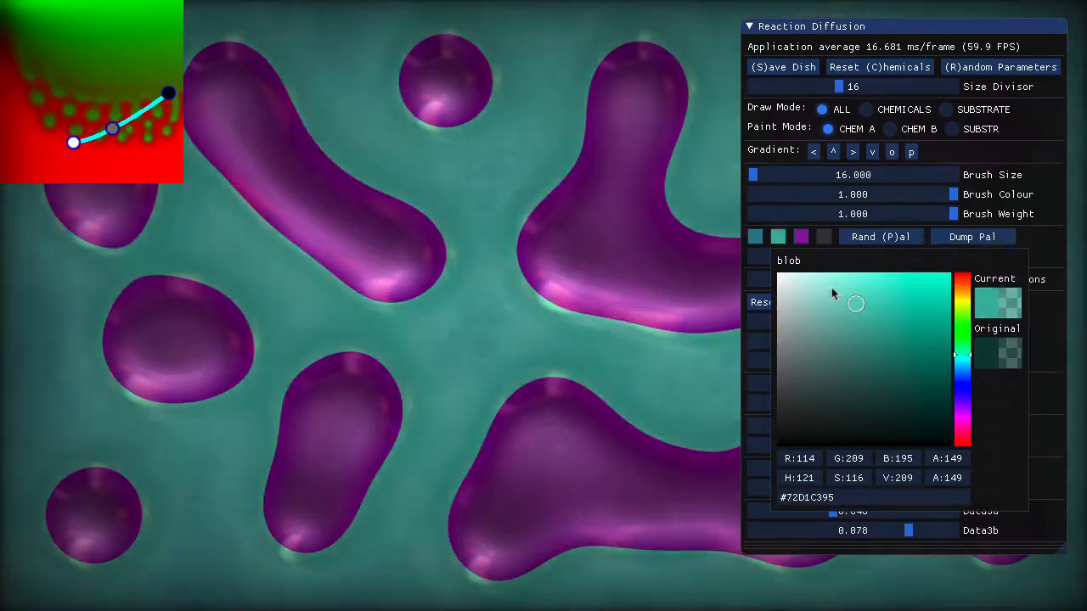
click(880, 236)
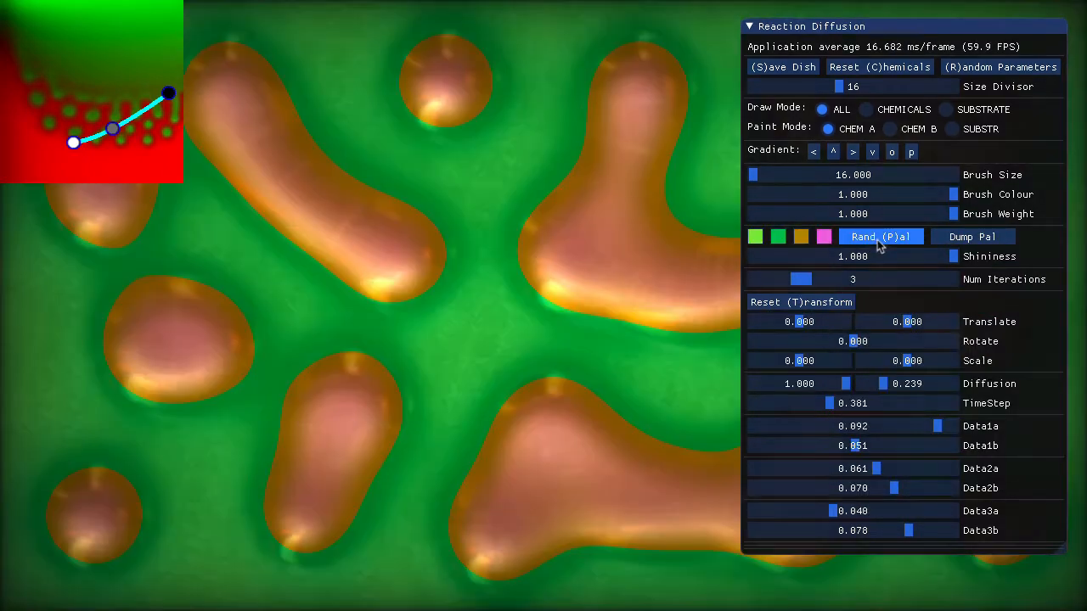
click(881, 236)
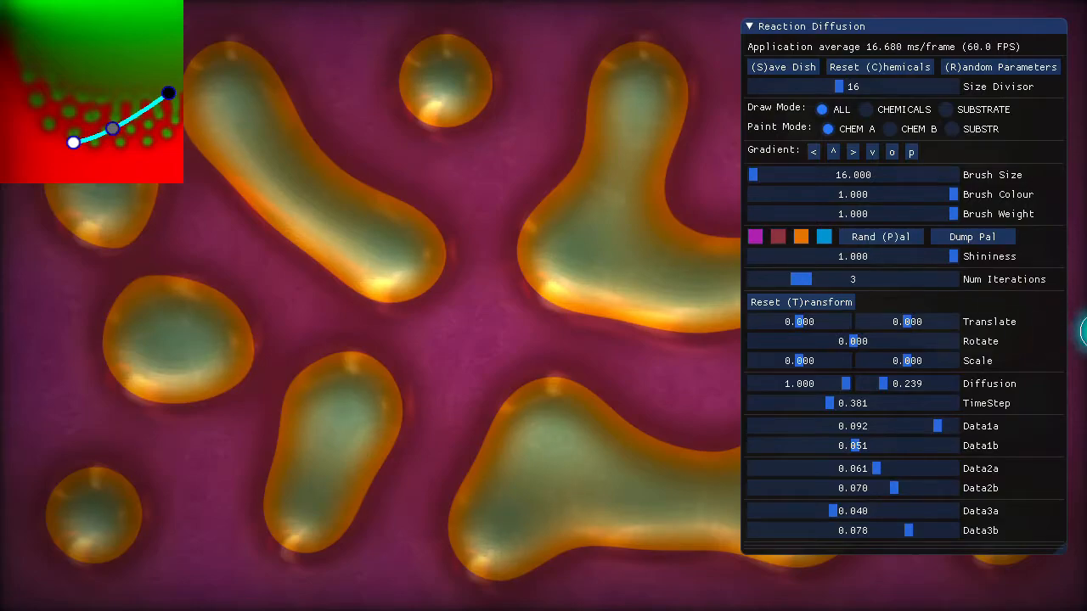
click(800, 237)
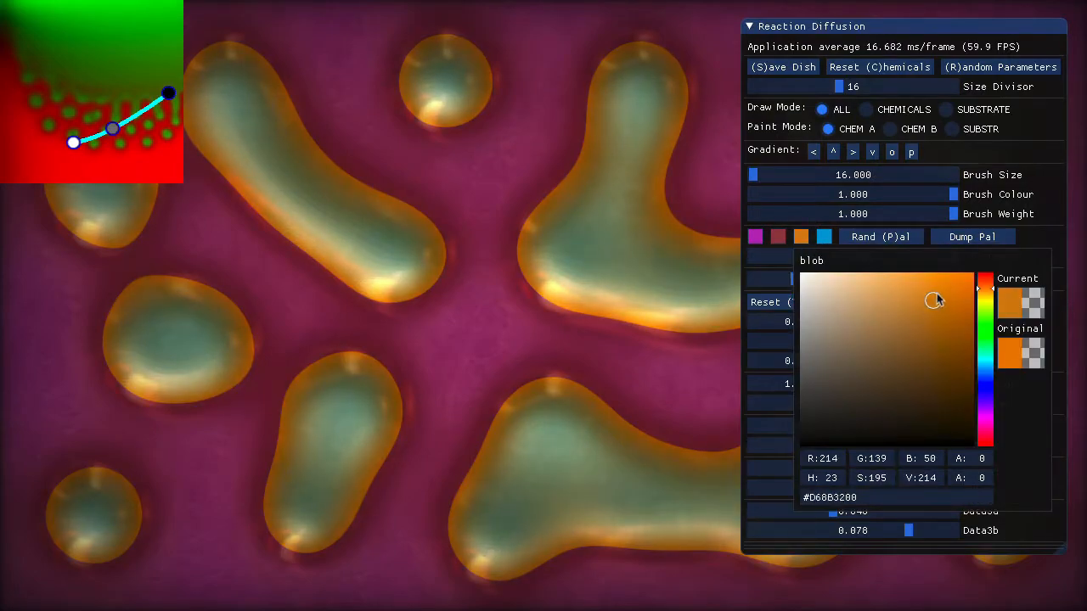
click(823, 236)
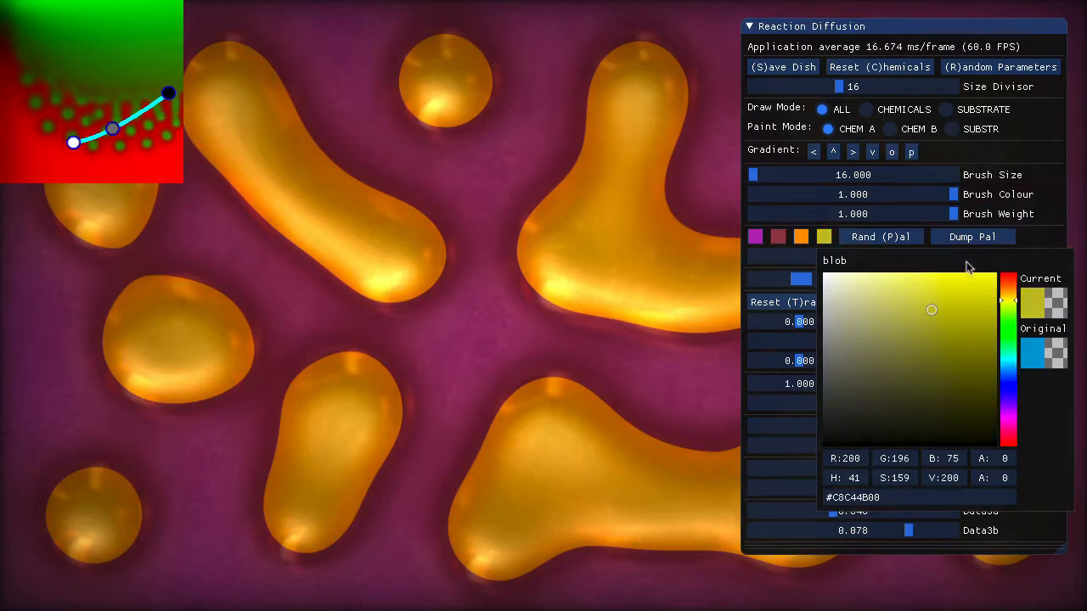
click(968, 267)
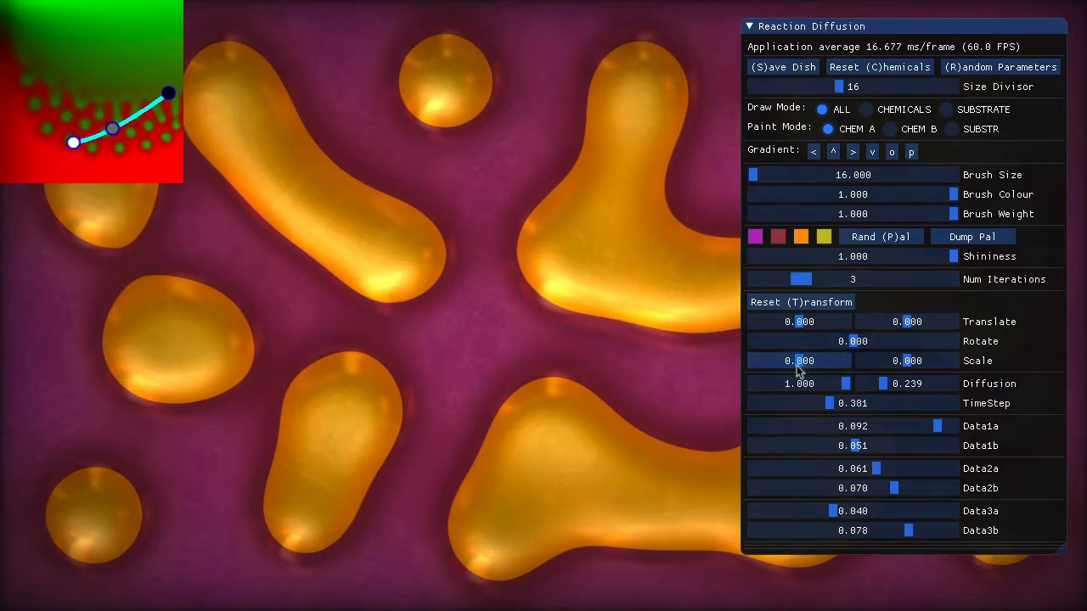
- Try the scale, rotation and shift sliders, then reset rotation and shift, leaving Scale at 0.174
drag(798, 360, 913, 360)
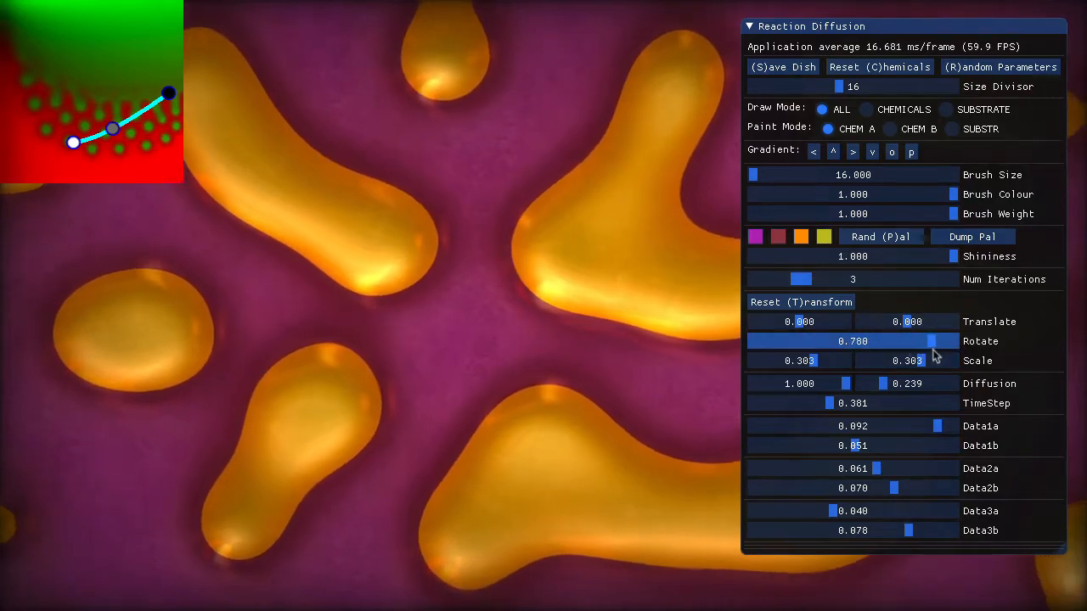
drag(934, 340, 797, 341)
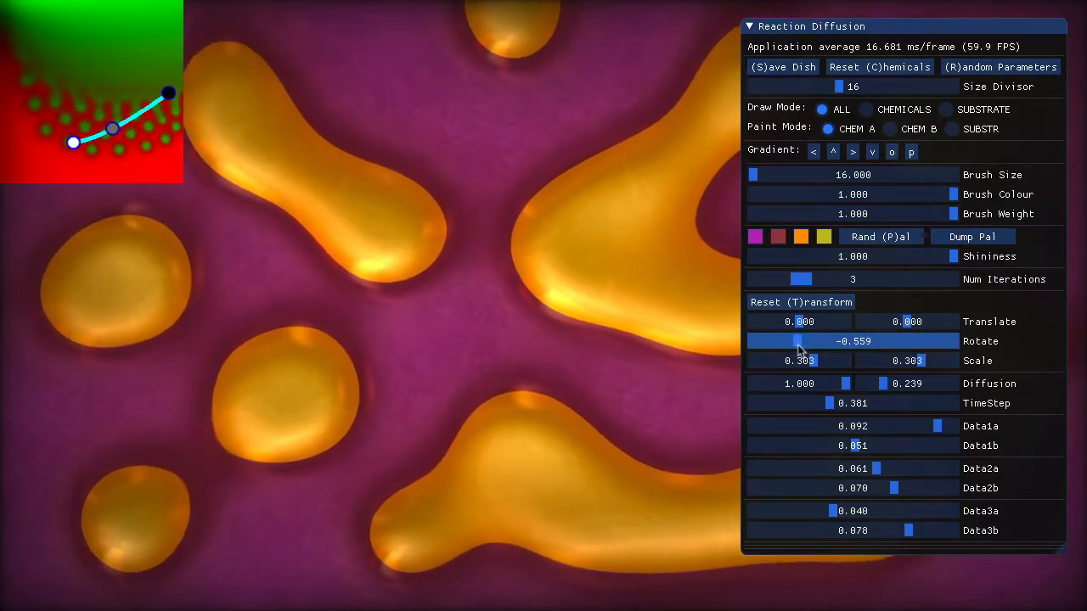
drag(796, 321, 845, 321)
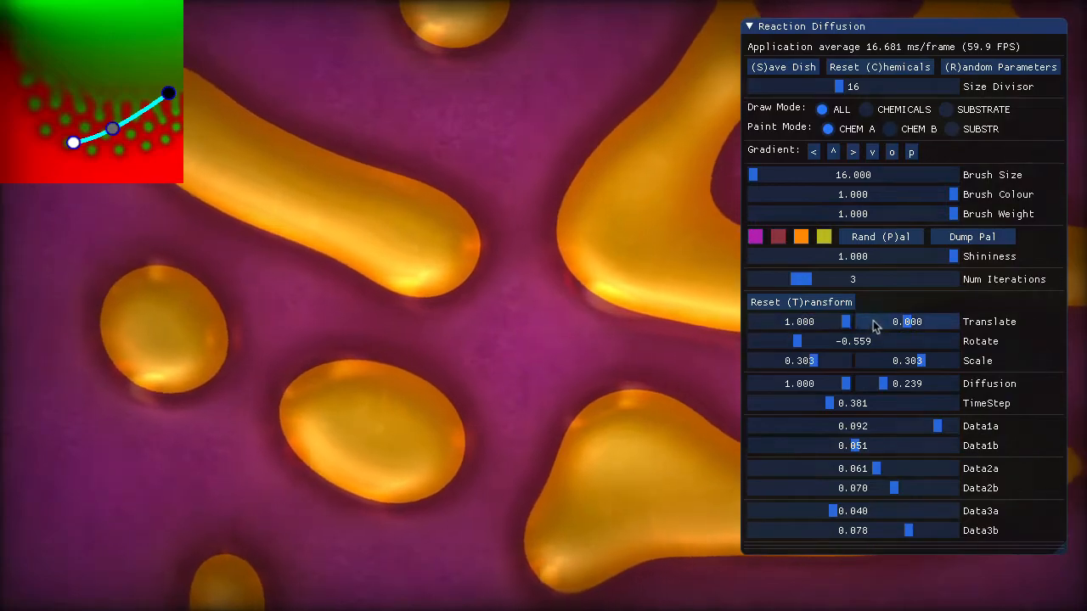
drag(845, 321, 800, 321)
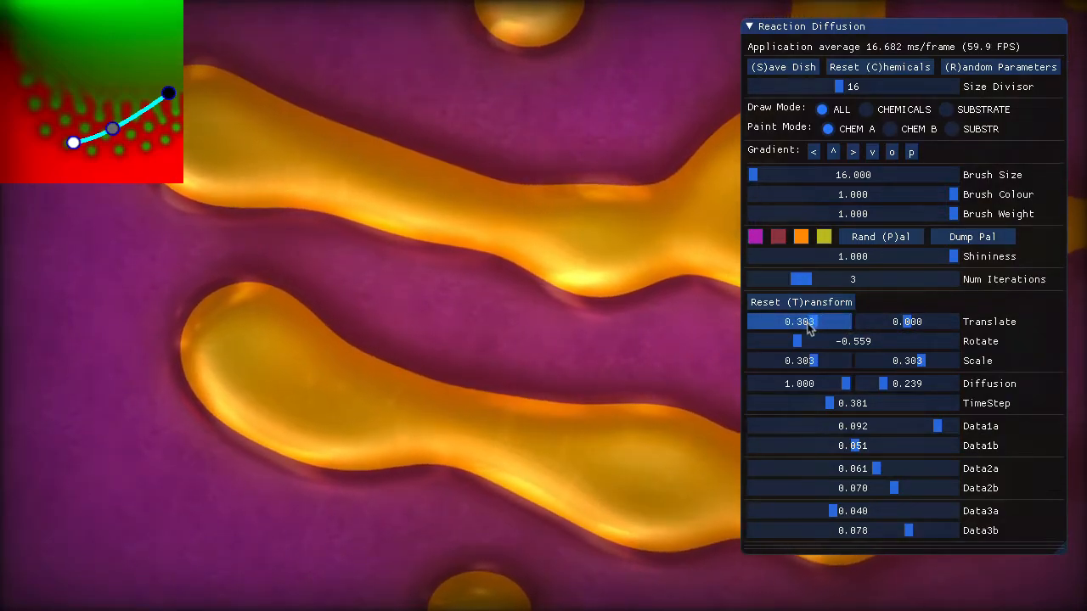
click(801, 301)
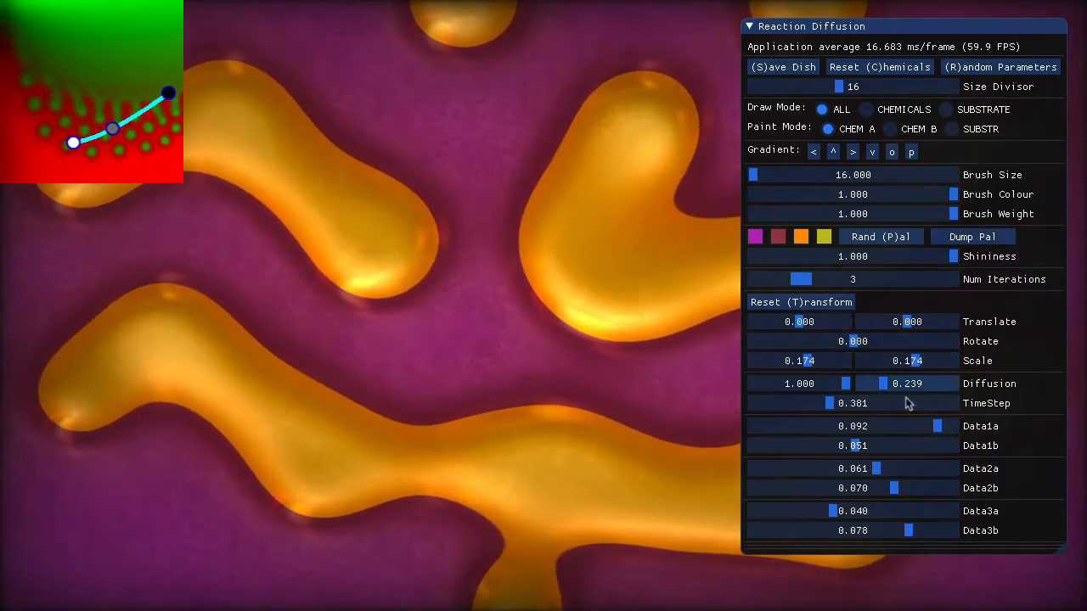
- Bend the parameter curve into a U and nudge Data3a up, scattering golden droplets
drag(877, 468, 871, 468)
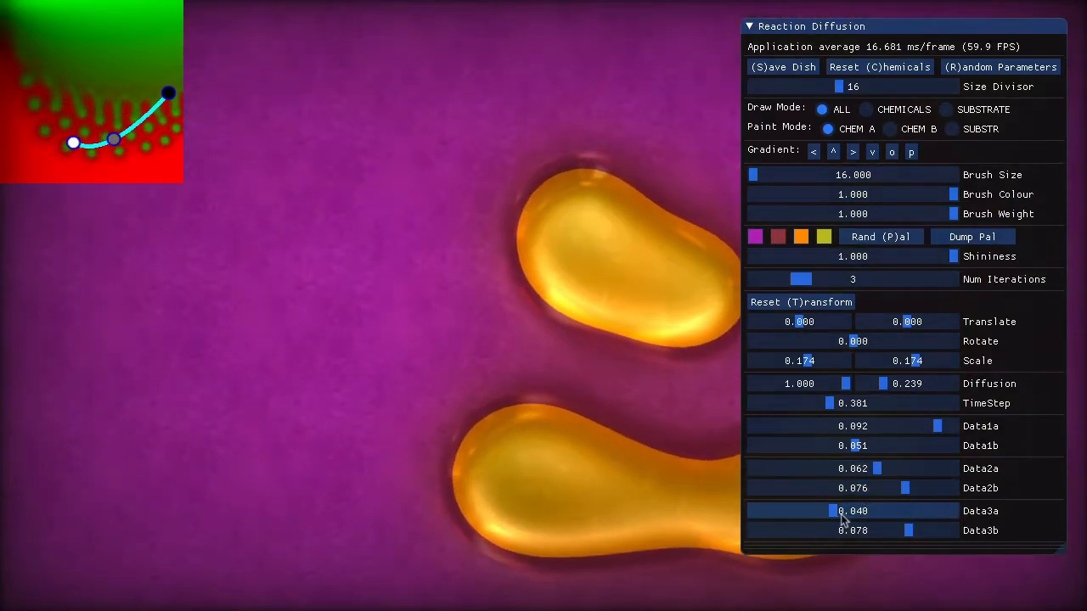
drag(832, 511, 835, 510)
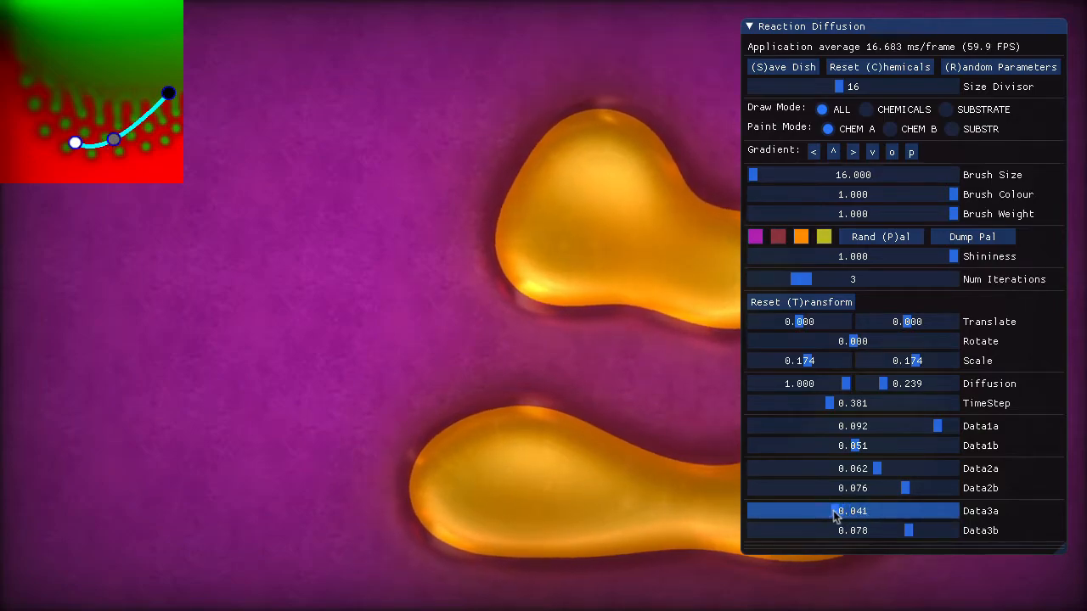
drag(852, 510, 832, 510)
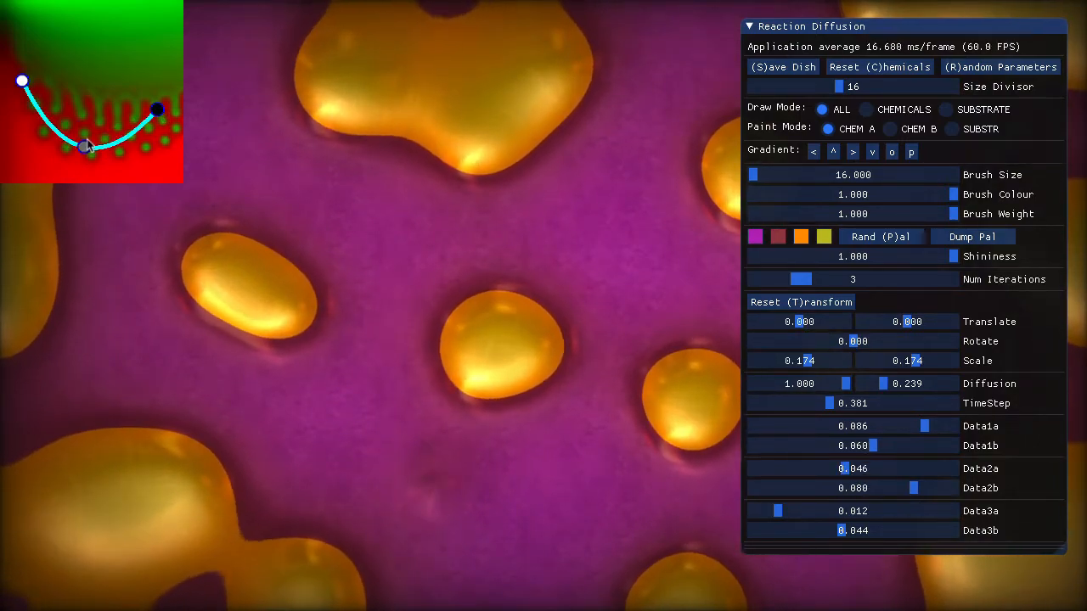
mouse_move(168, 151)
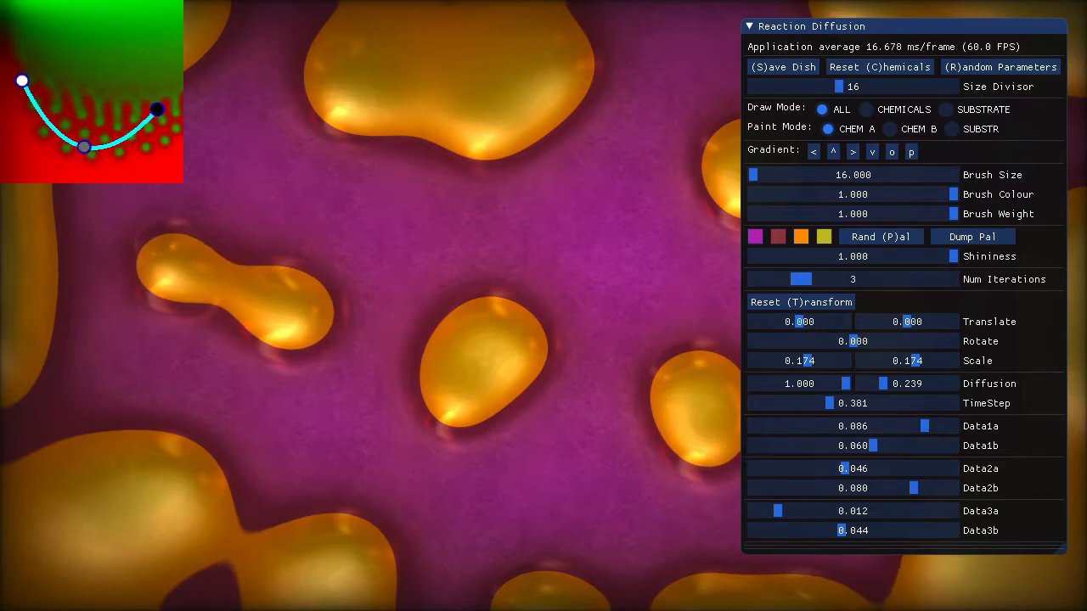
- Preview the CHEMICALS draw mode, then return to the fully shaded ALL view
click(320, 129)
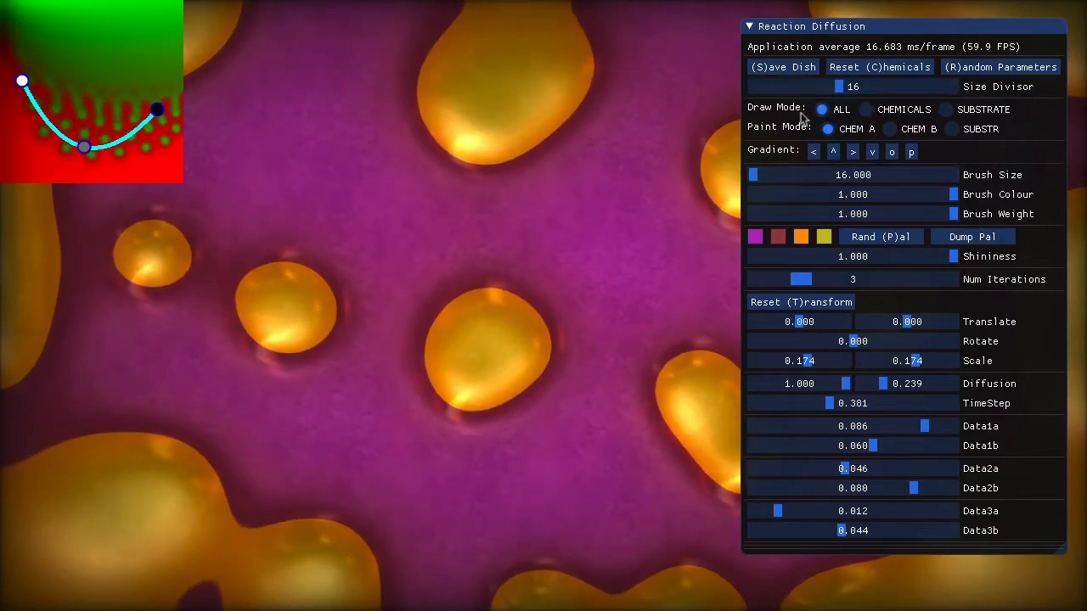
click(865, 109)
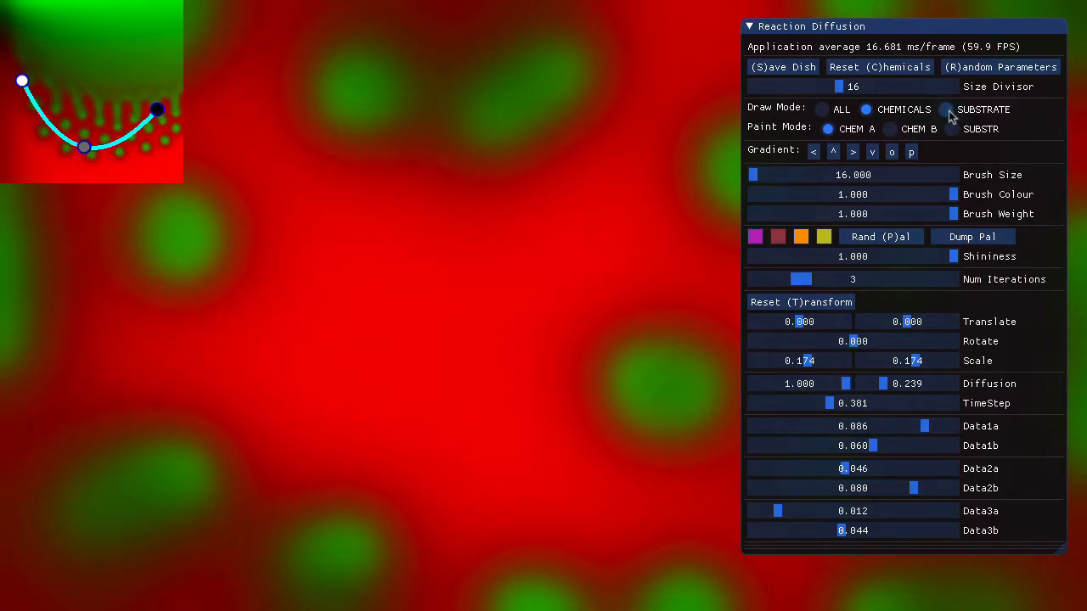
click(946, 109)
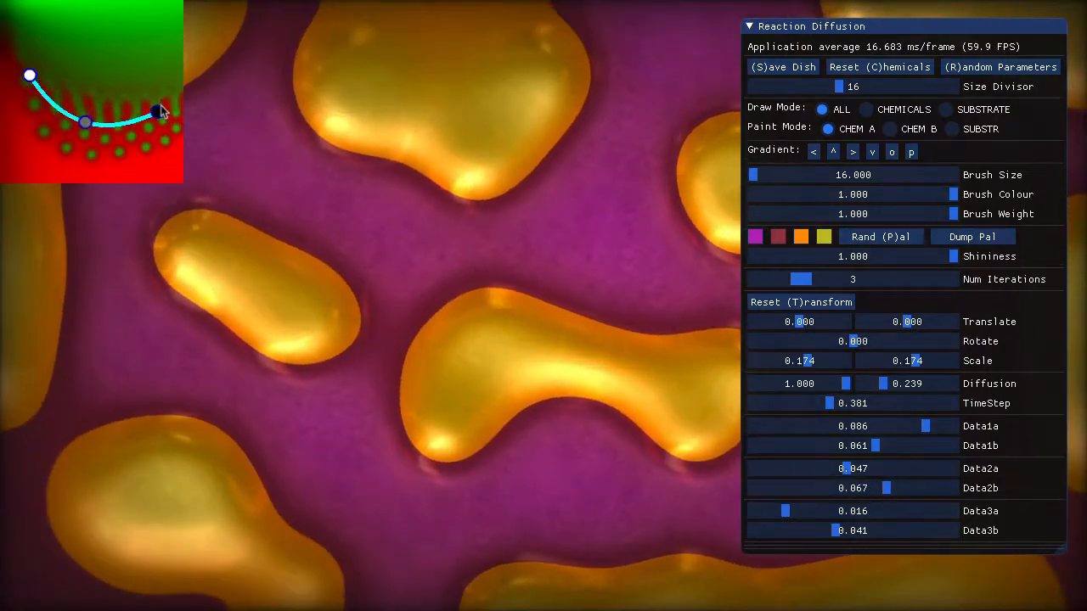
- Lower the parameter curve's end point and switch Paint Mode to SUBSTR
click(589, 136)
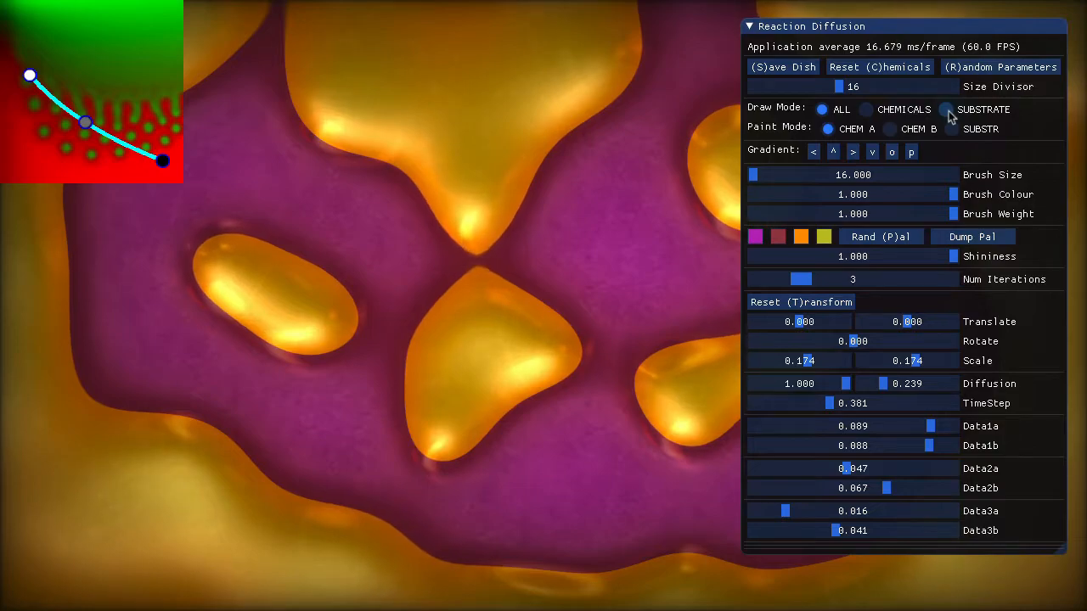
click(946, 110)
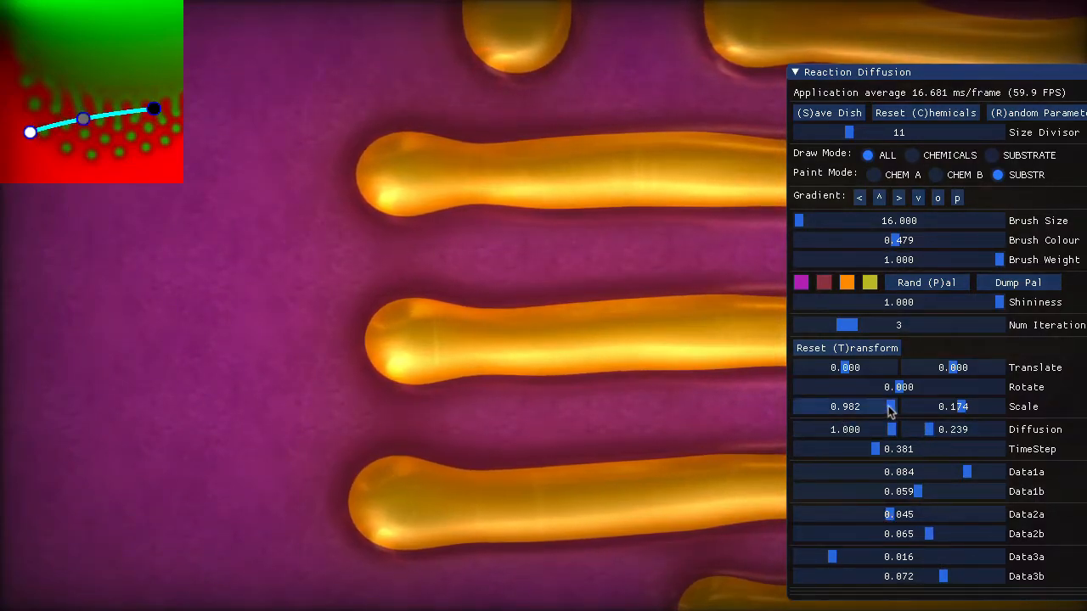
drag(889, 387, 998, 387)
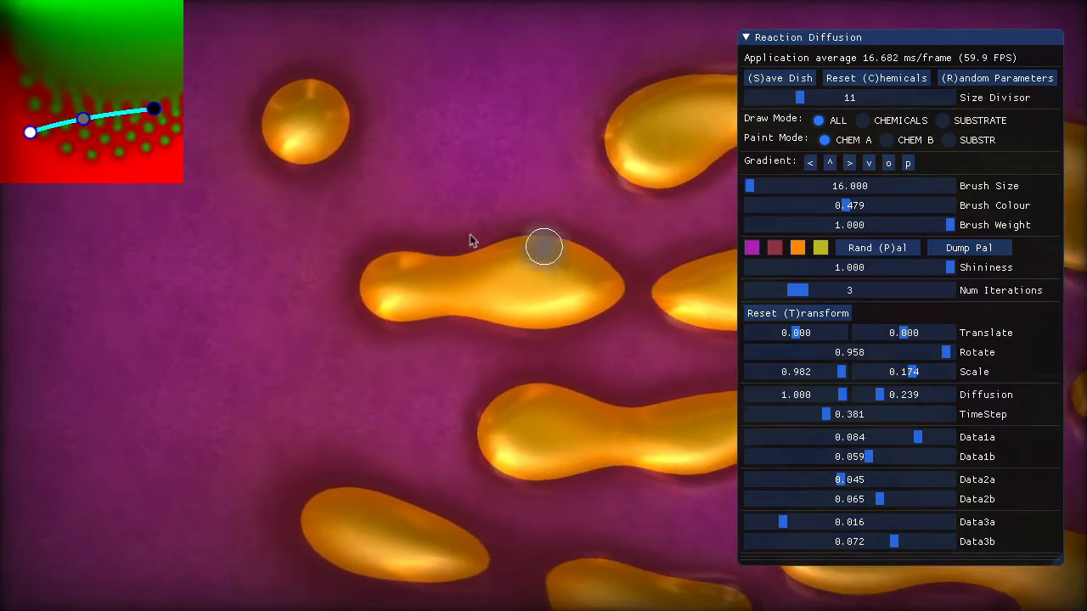
mouse_move(516, 347)
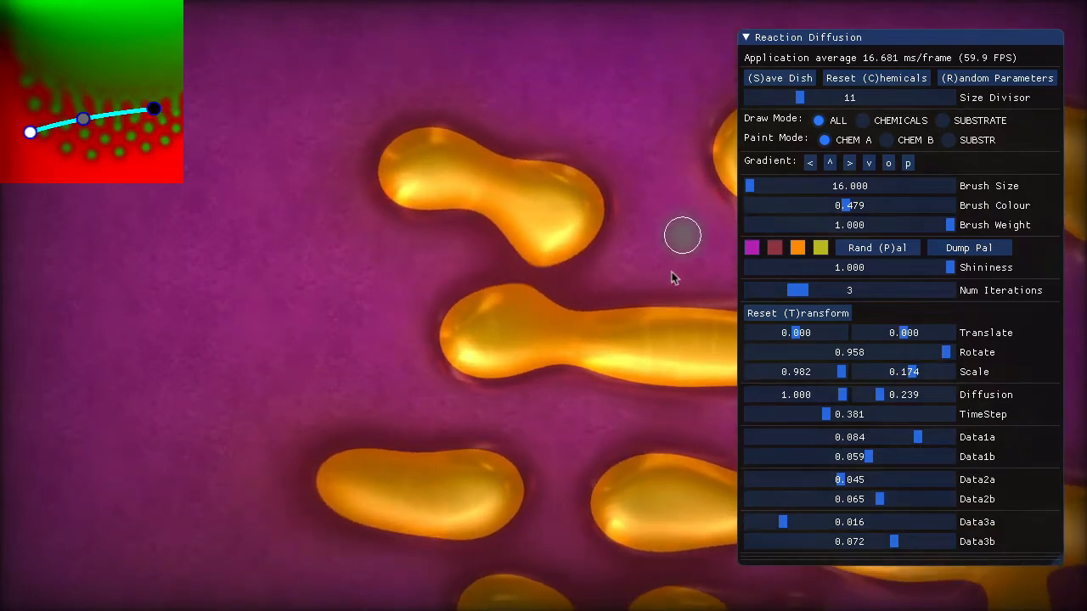
- Randomise the palette until the level shows purple blobs on a green-teal background
click(878, 247)
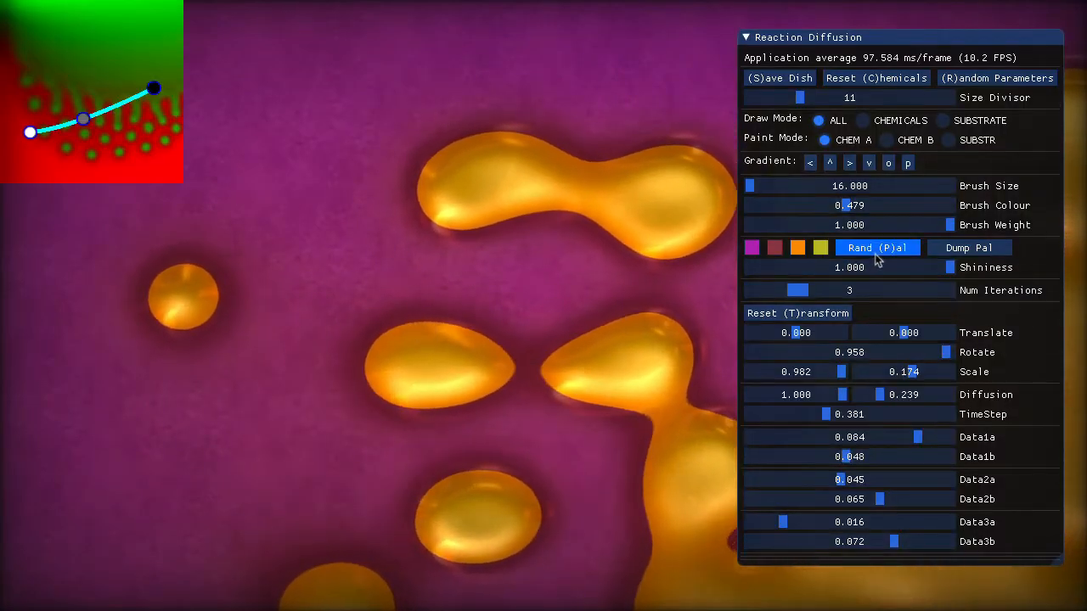
click(876, 248)
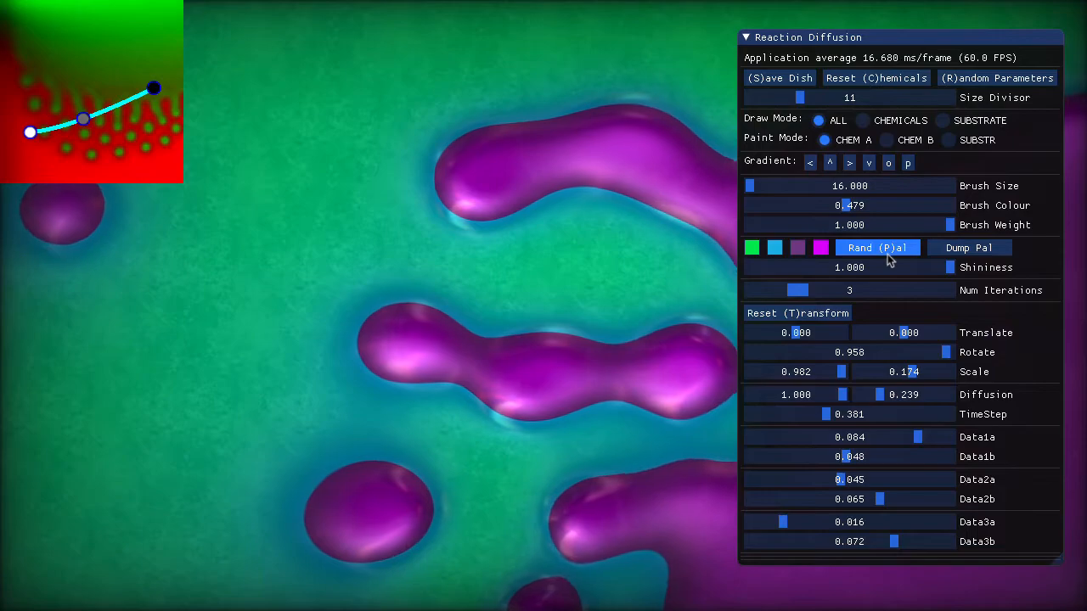